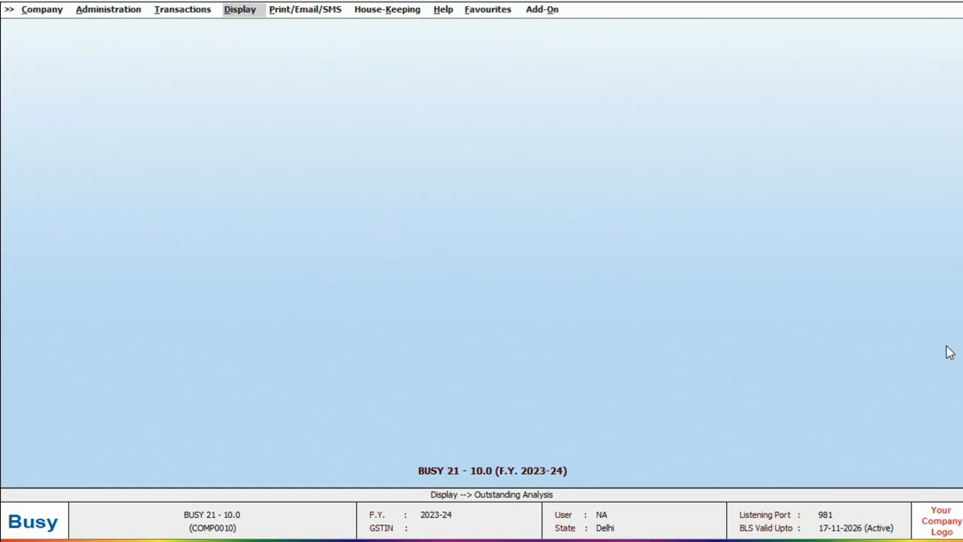
Reach the Salesman-wise Receivables report under Outstanding Analysis in the Display reports.
{"action": "left_click", "coordinate": [240, 9]}
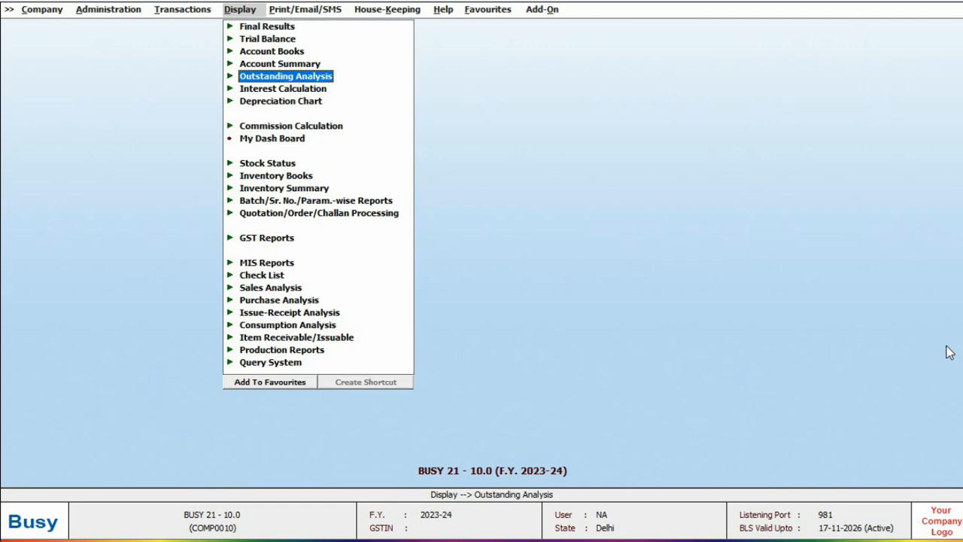
{"action": "left_click", "coordinate": [286, 75]}
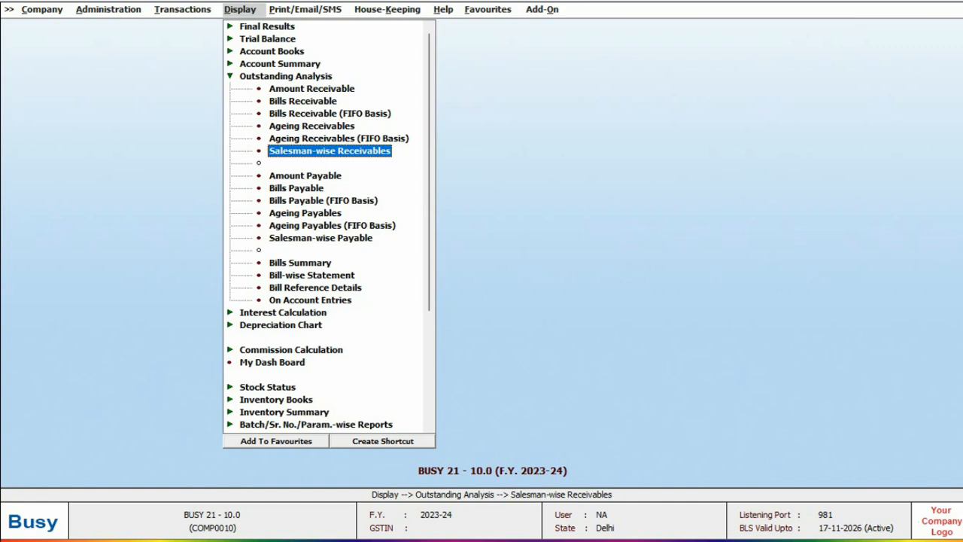
{"action": "left_click", "coordinate": [329, 150]}
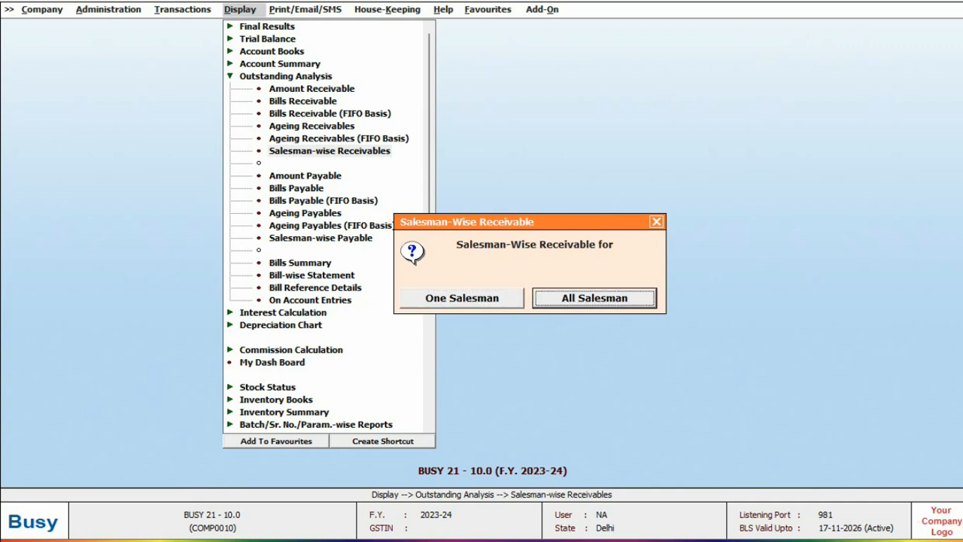
Generate the report for all salesmen with party-wise details, totalling 2,88,829.80 pending.
{"action": "left_click", "coordinate": [593, 298]}
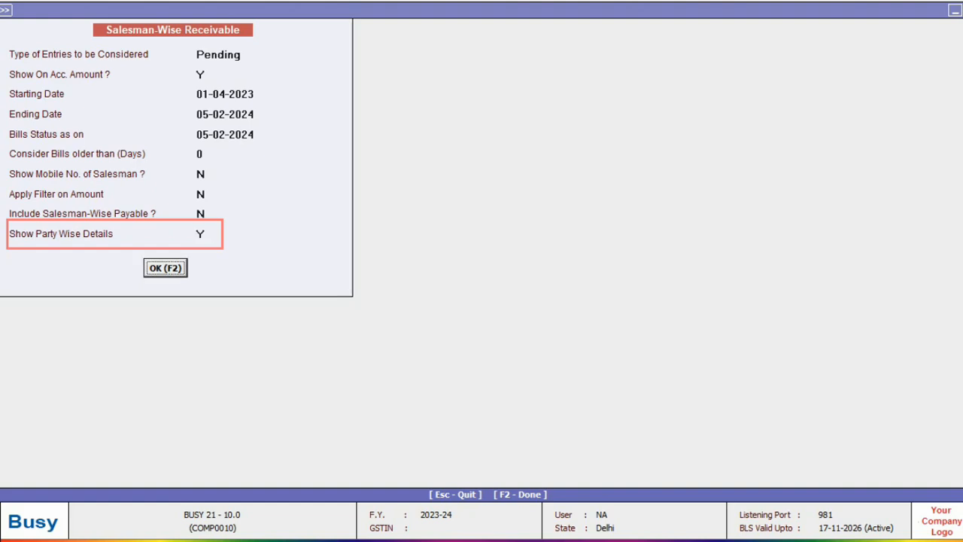
{"action": "left_click", "coordinate": [165, 268]}
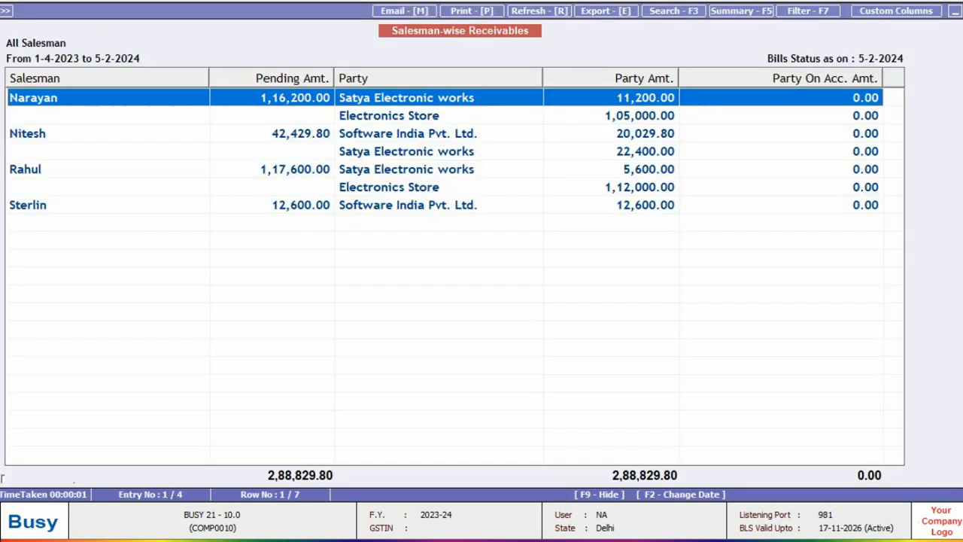